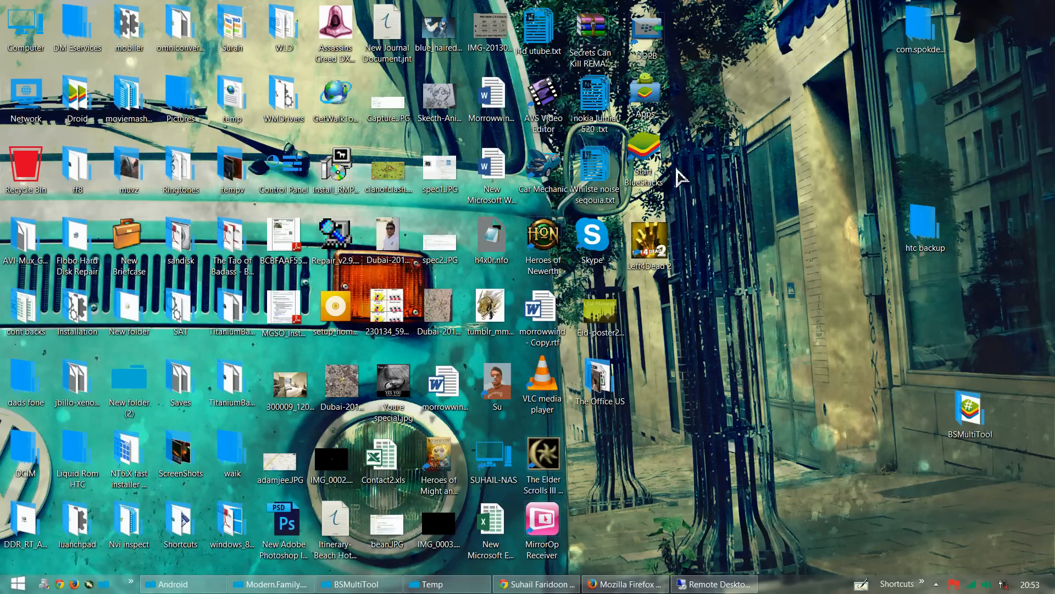
mouse_move(644, 162)
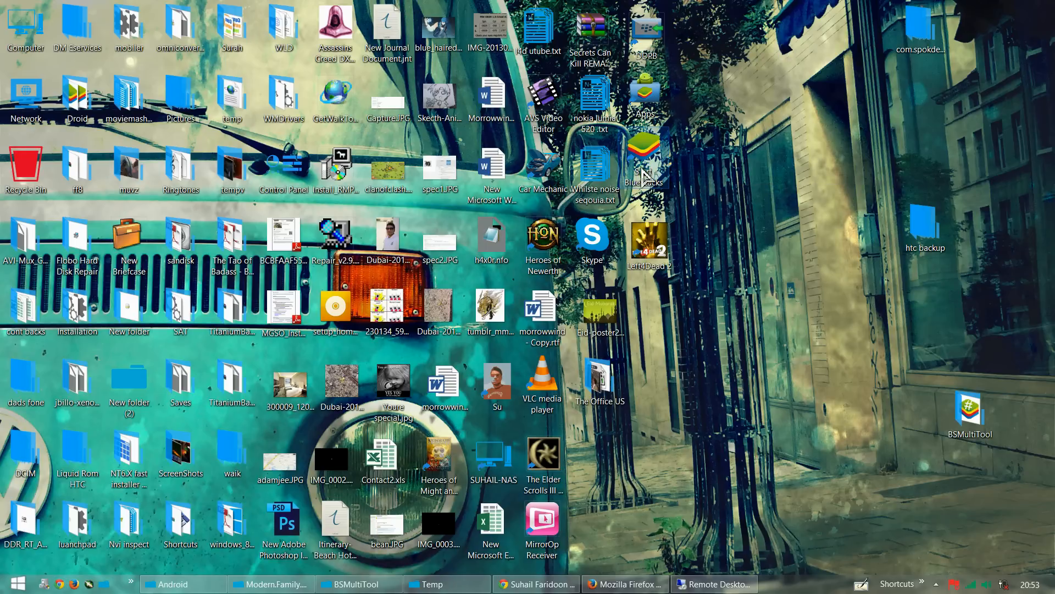
mouse_move(794, 252)
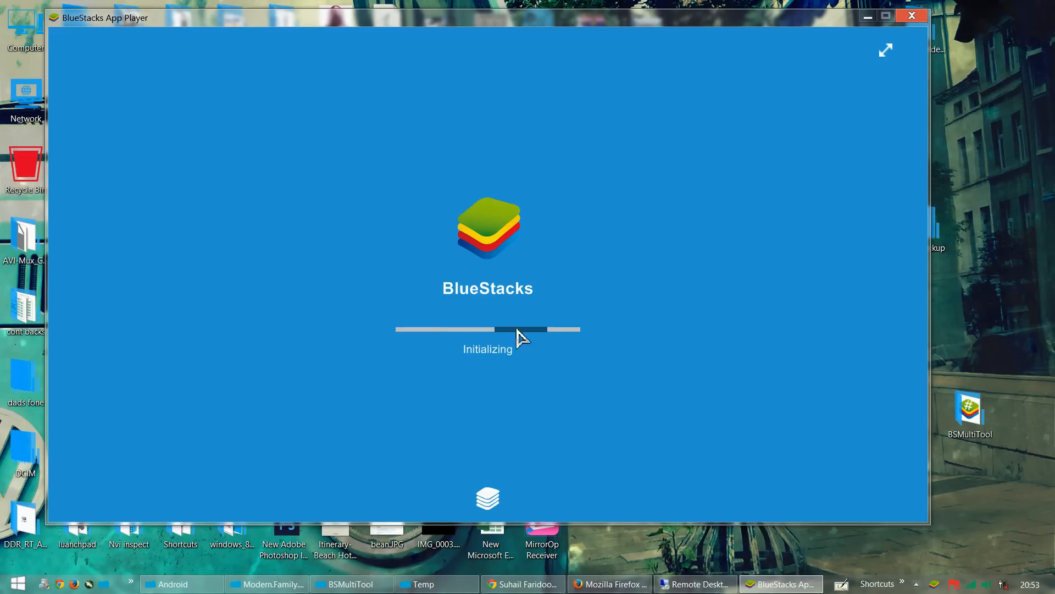
mouse_move(105, 135)
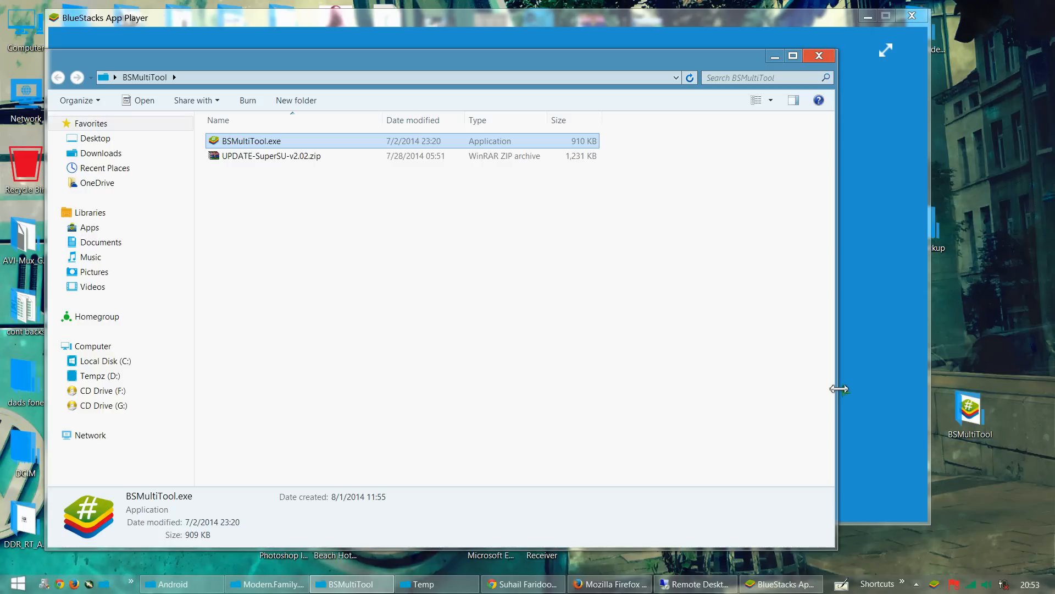
mouse_move(246, 147)
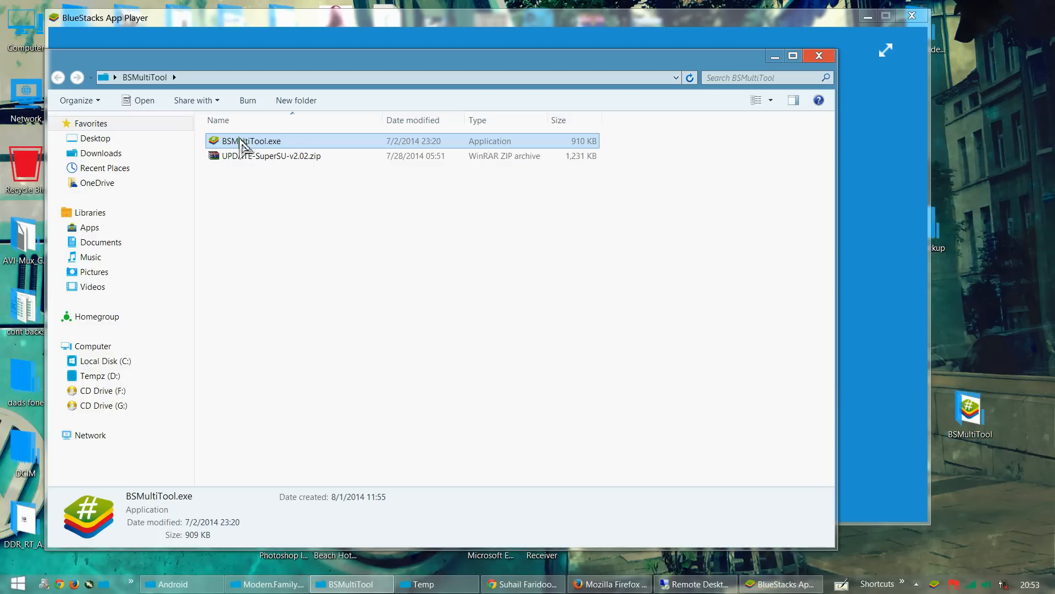
Run BSMultiTool.exe from its context menu and minimize the Explorer window
right_click(242, 140)
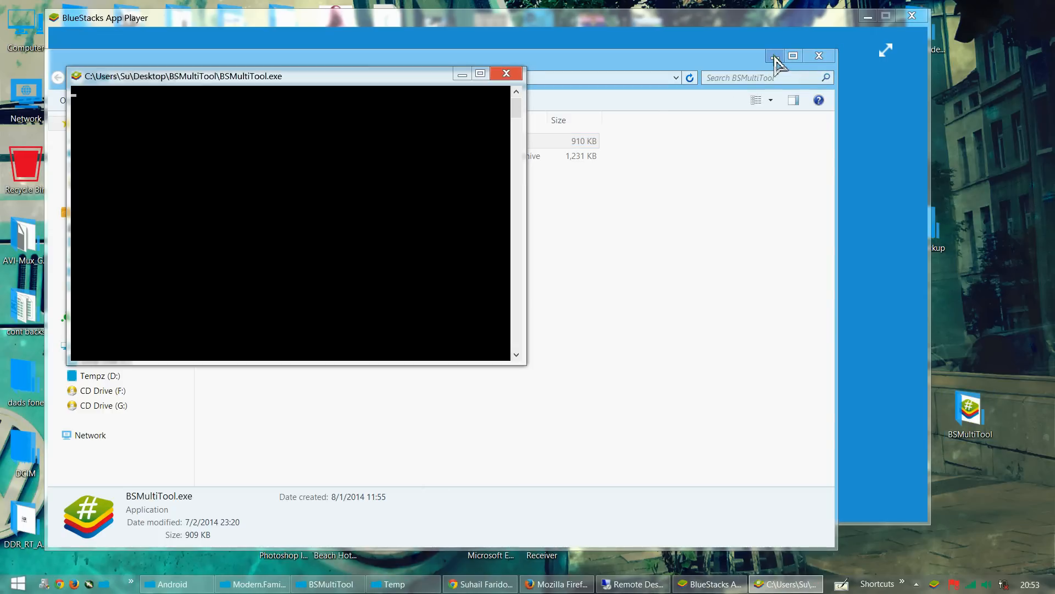
click(774, 55)
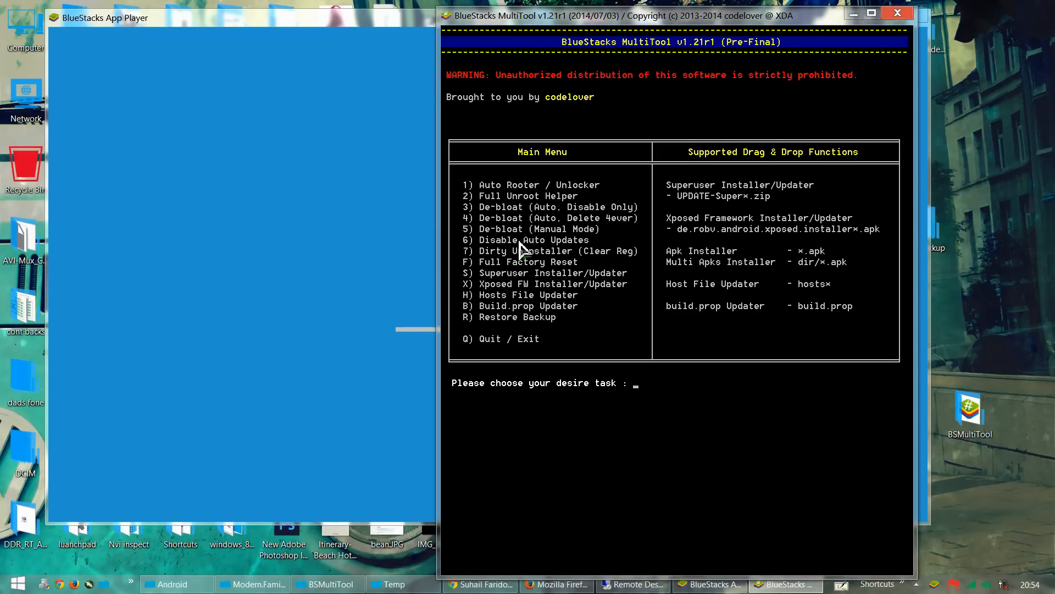
mouse_move(646, 411)
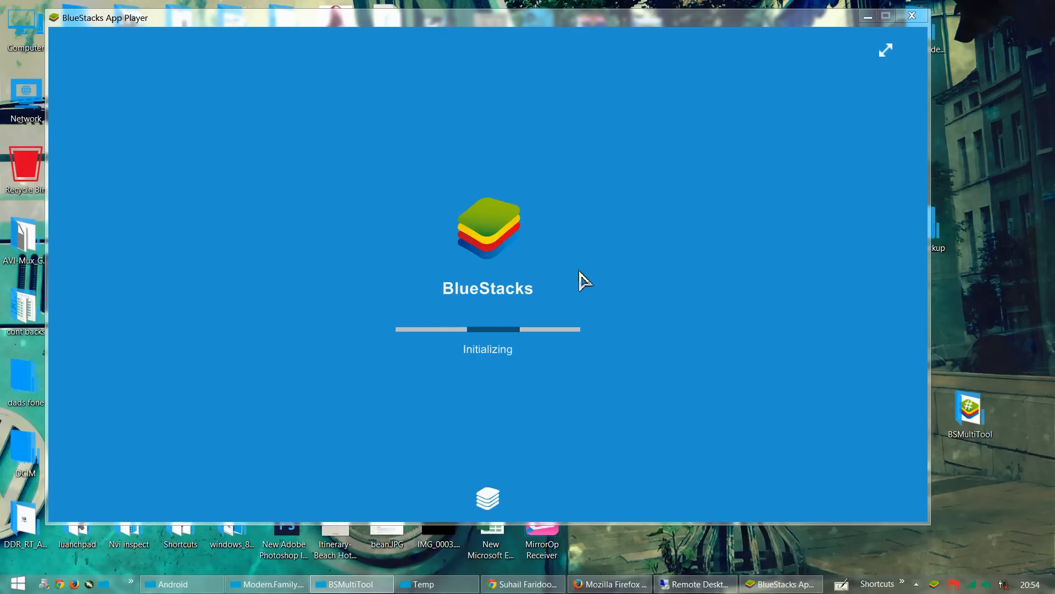
mouse_move(423, 345)
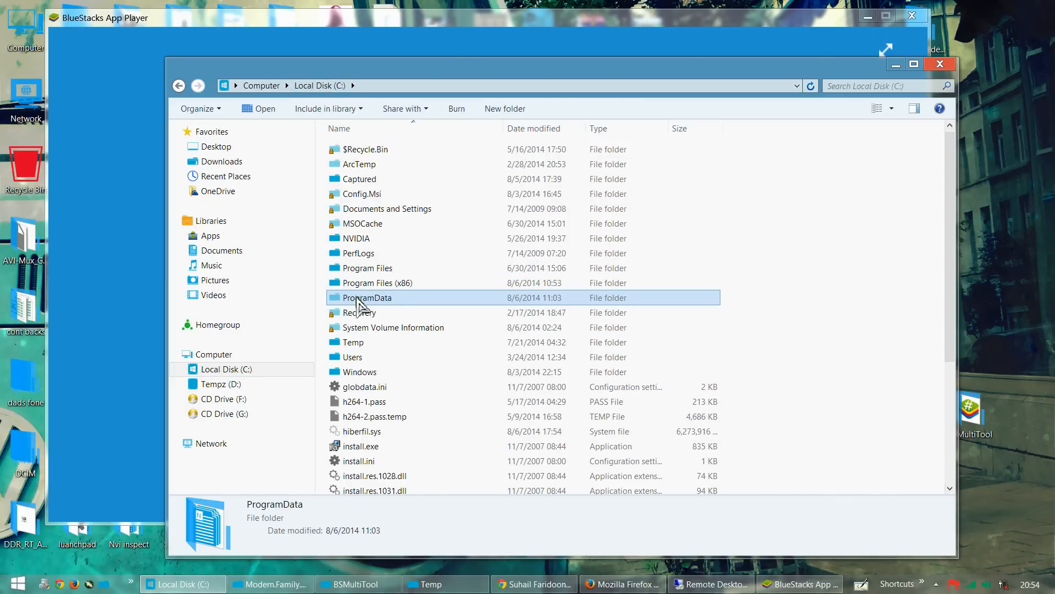
In ProgramData\BlueStacks\Android, select the current initrd.img and Prebundled.fs and delete them
double_click(366, 298)
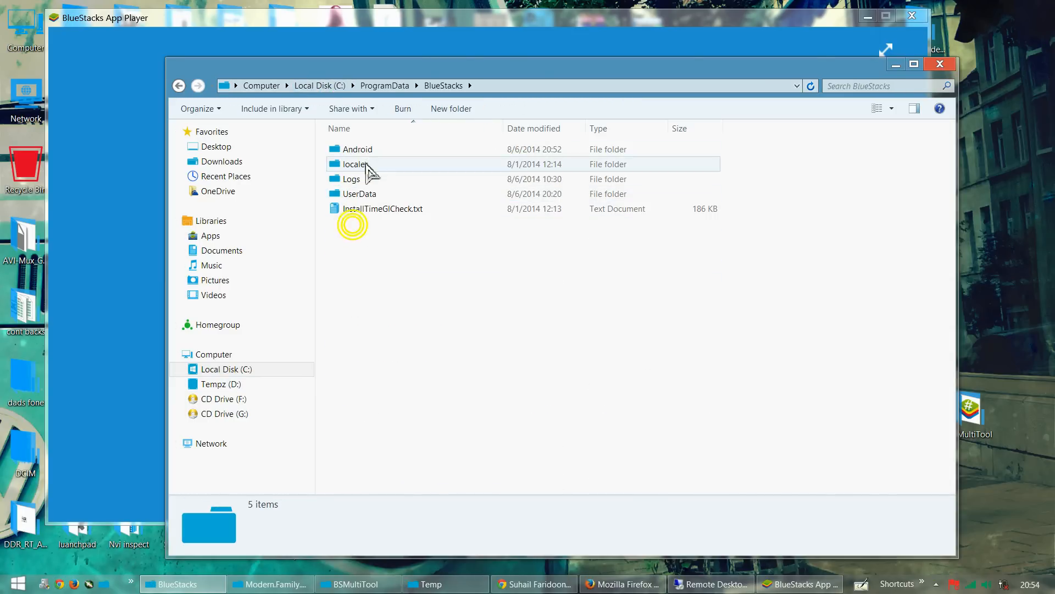
double_click(357, 148)
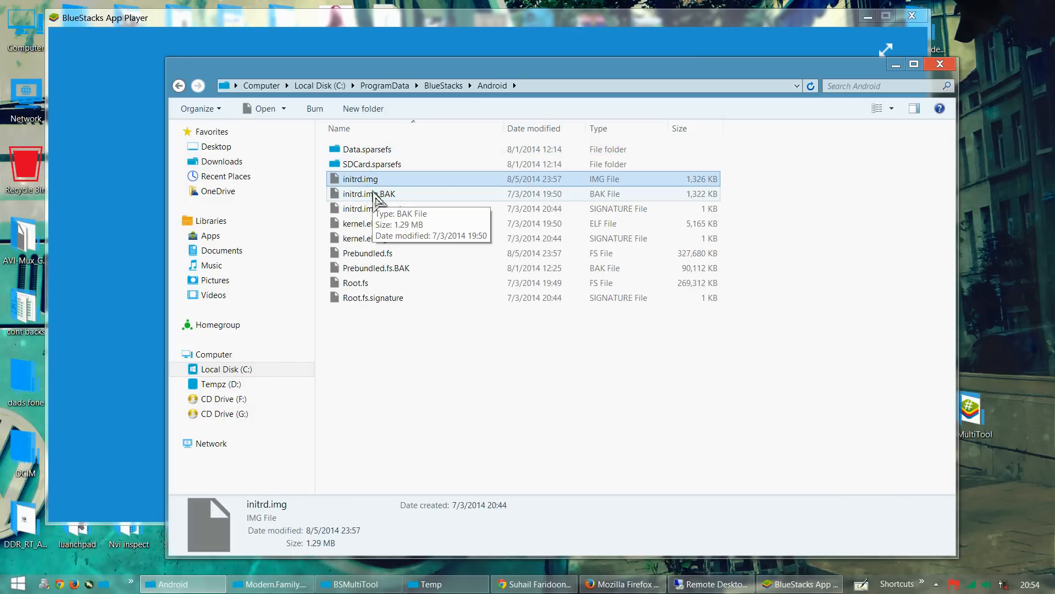
click(376, 267)
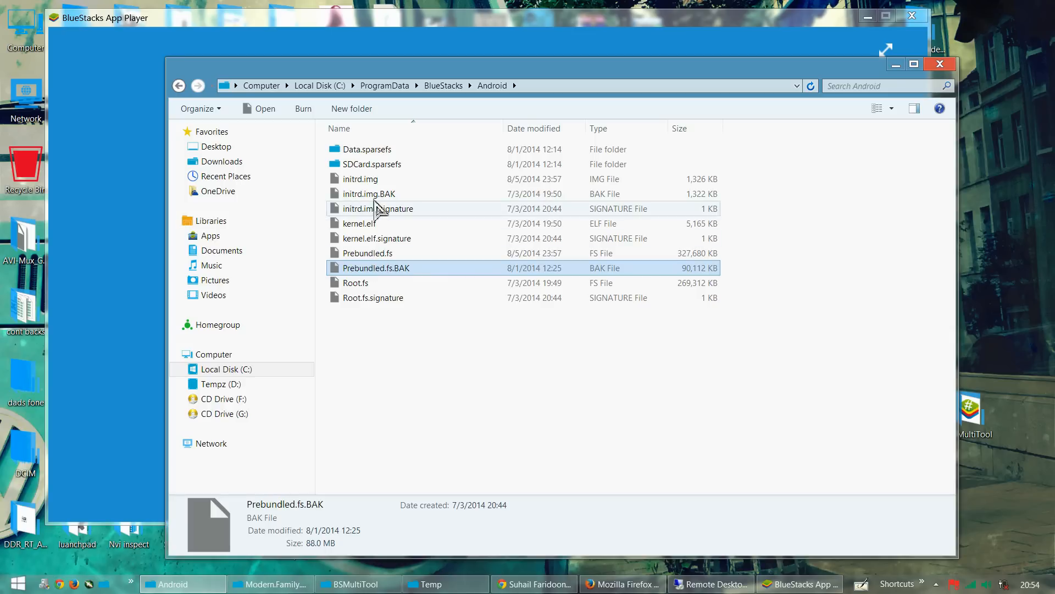
click(369, 194)
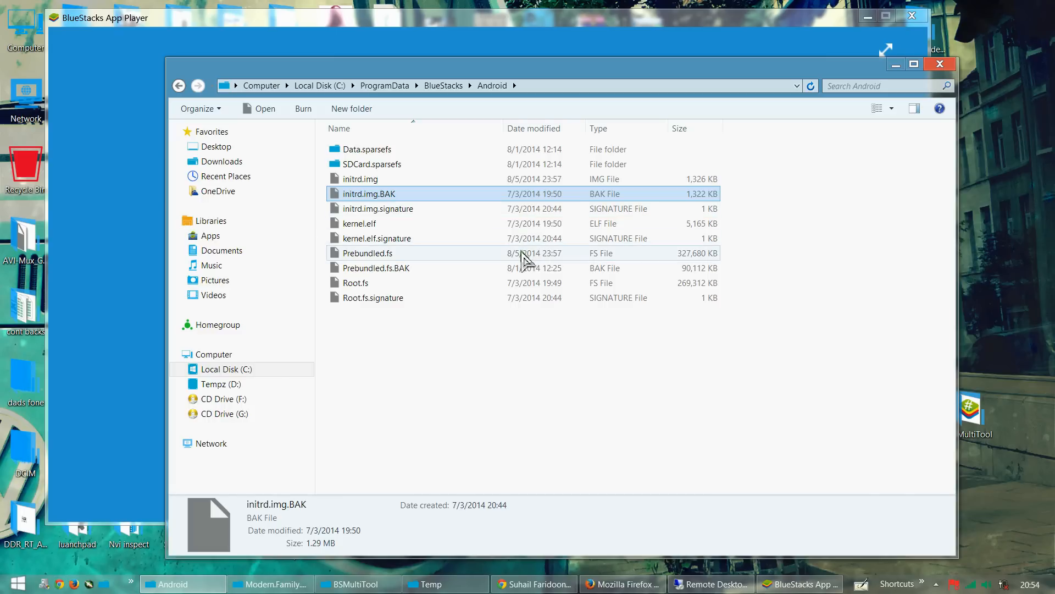
click(368, 252)
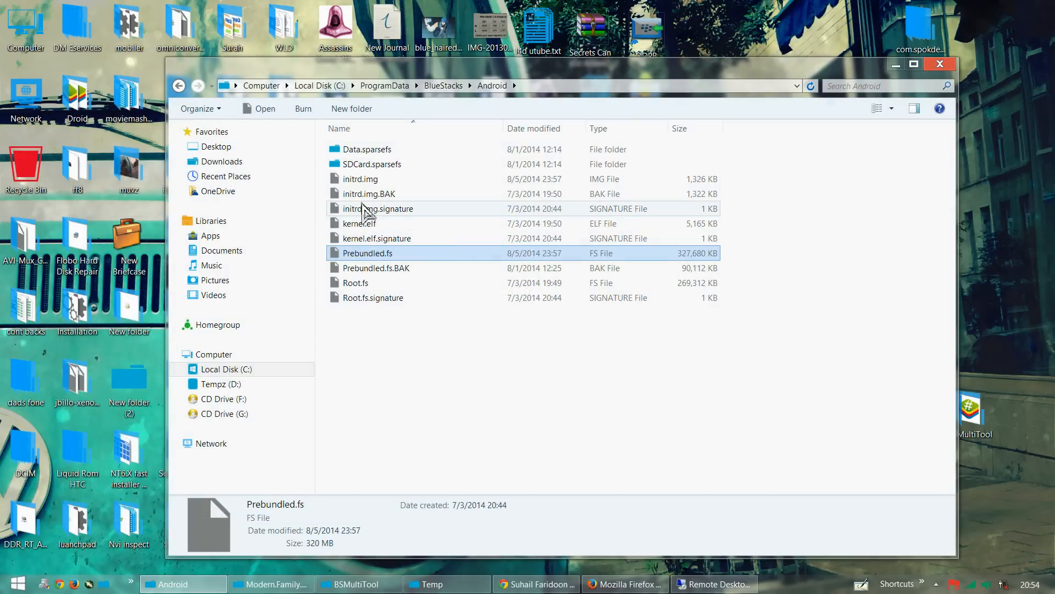
click(360, 178)
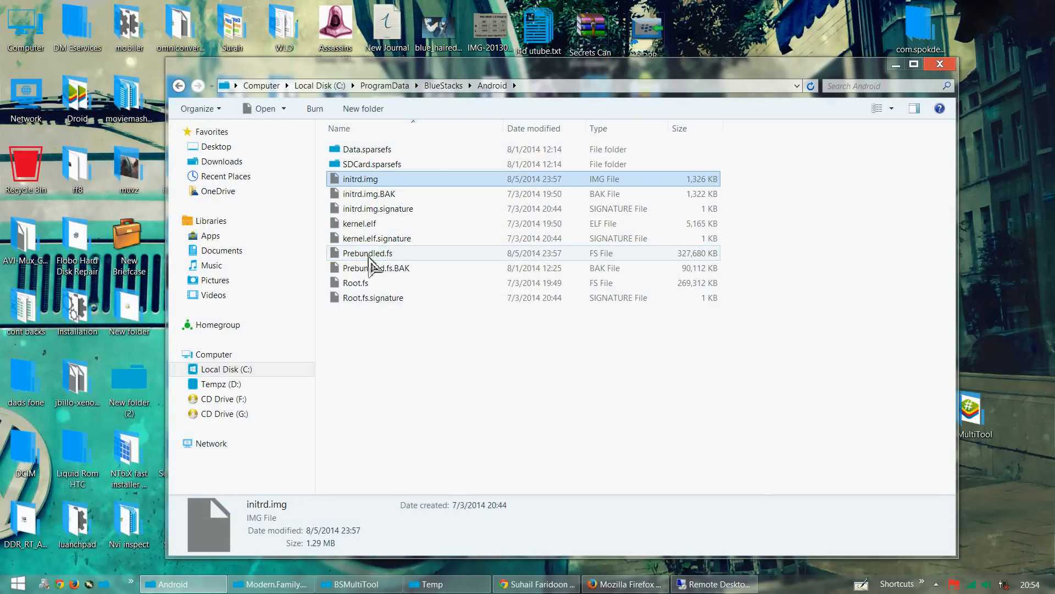
right_click(368, 253)
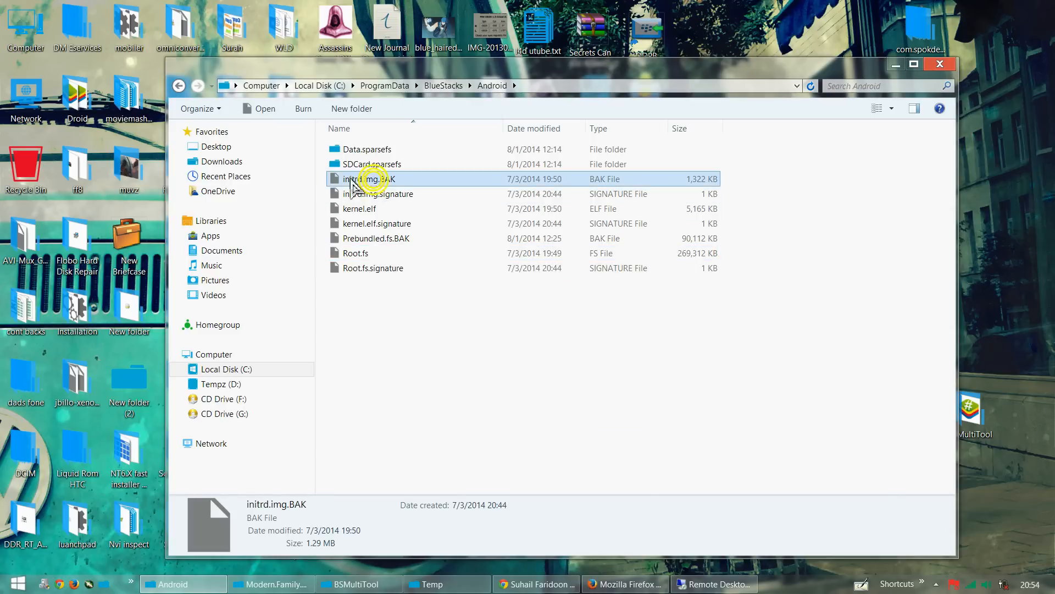
Rename initrd.img.BAK and Prebundled.fs.BAK without .BAK, accepting the extension-change warning
click(369, 178)
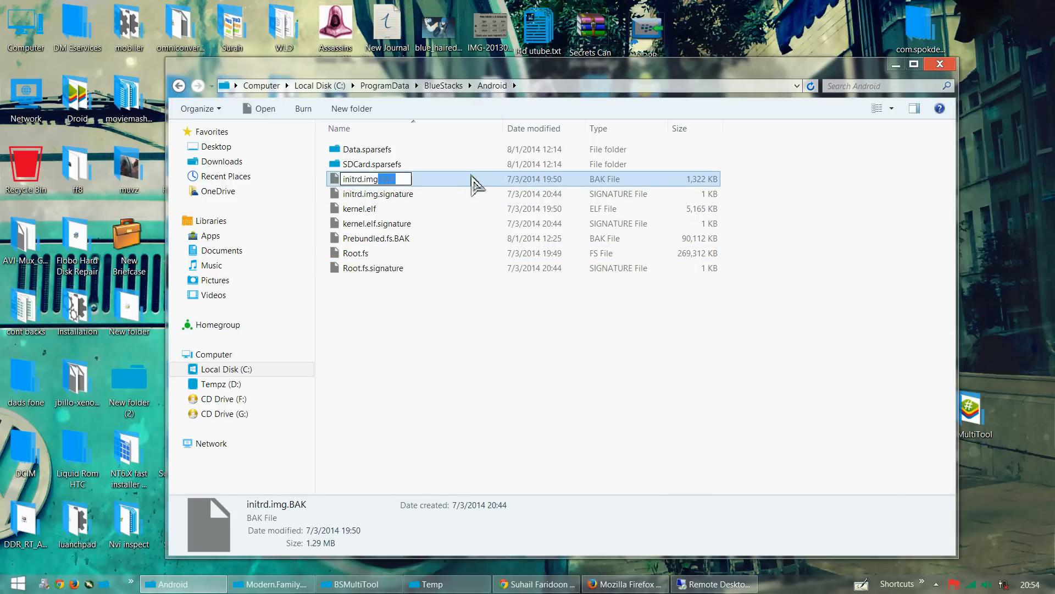
key(Enter)
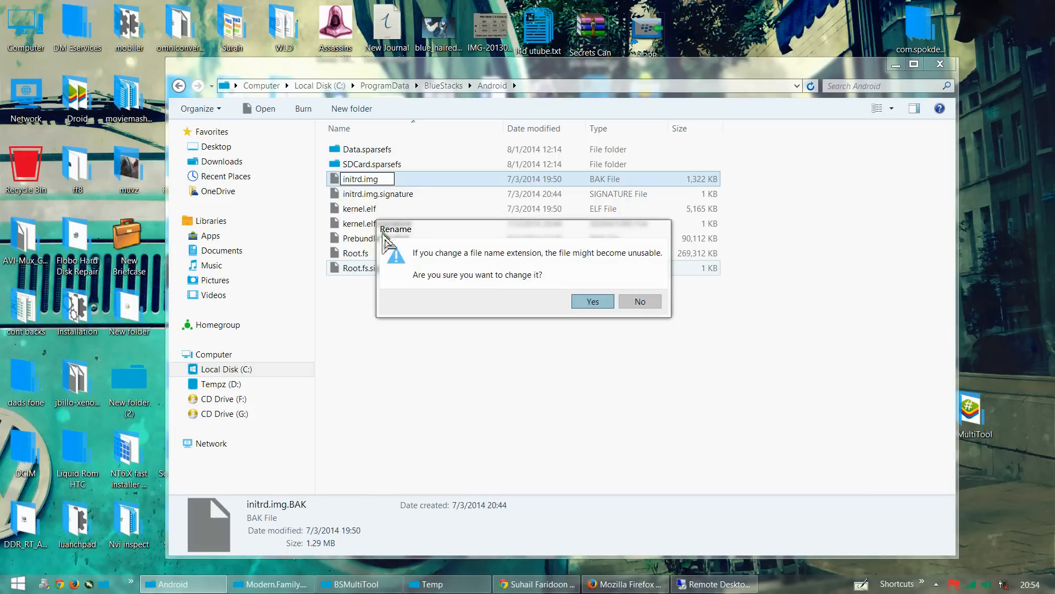
click(591, 301)
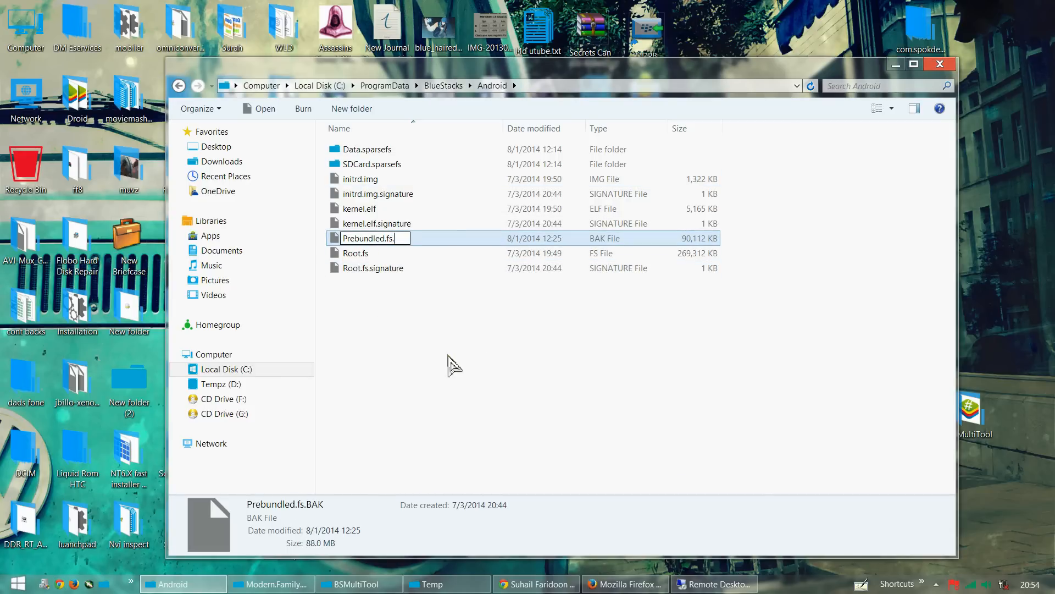
key(enter)
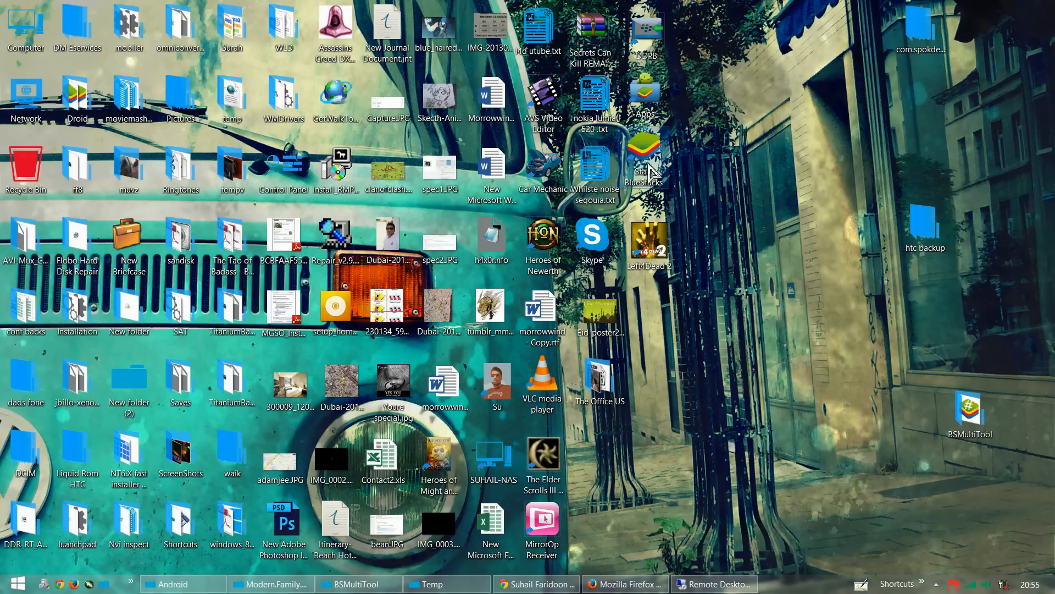
mouse_move(777, 227)
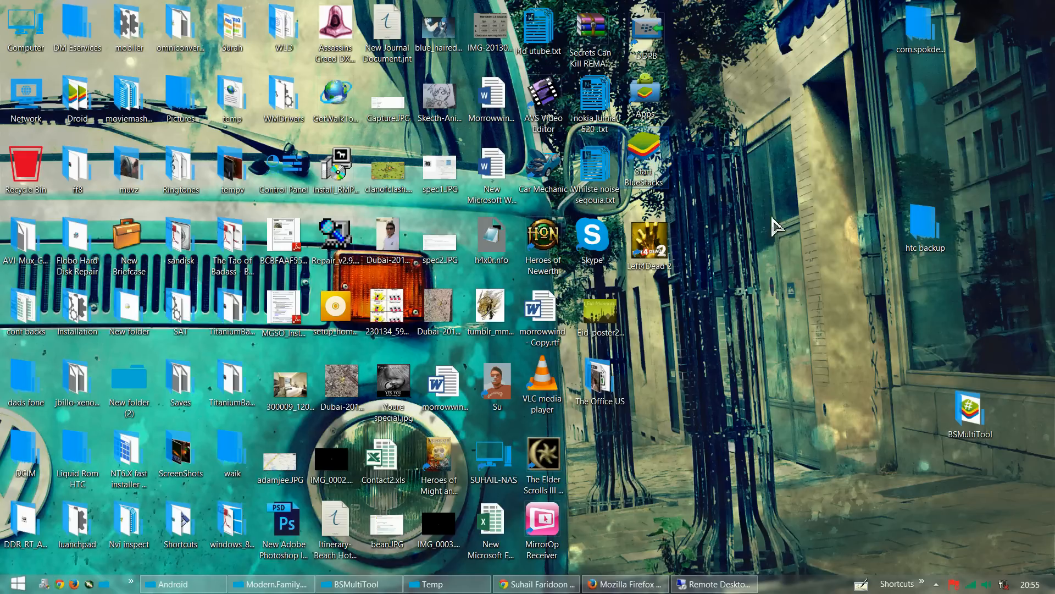
Relaunch BlueStacks App Player from its desktop shortcut so it starts initializing
double_click(644, 154)
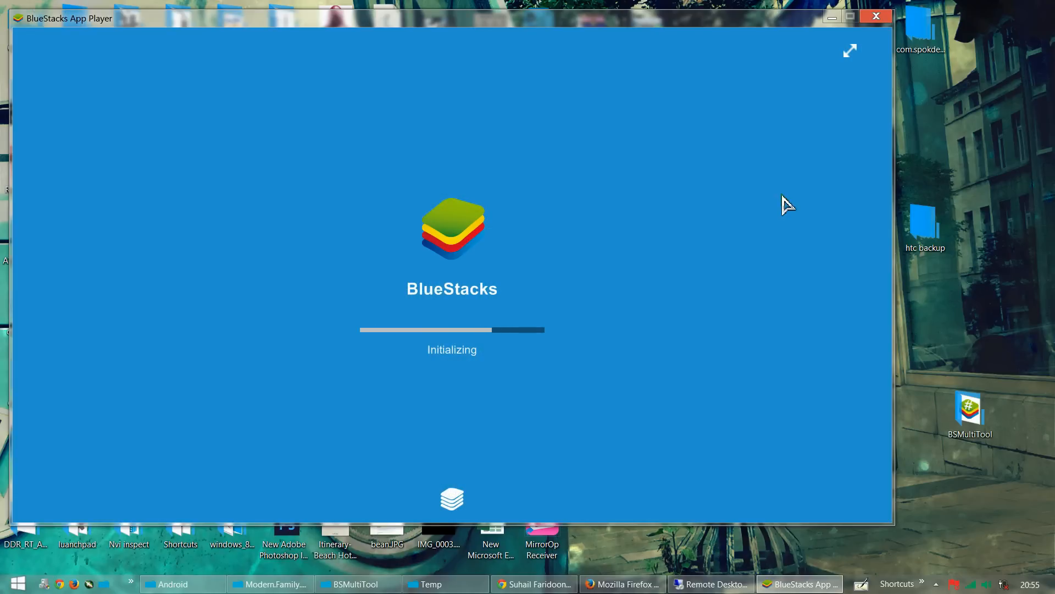
click(850, 51)
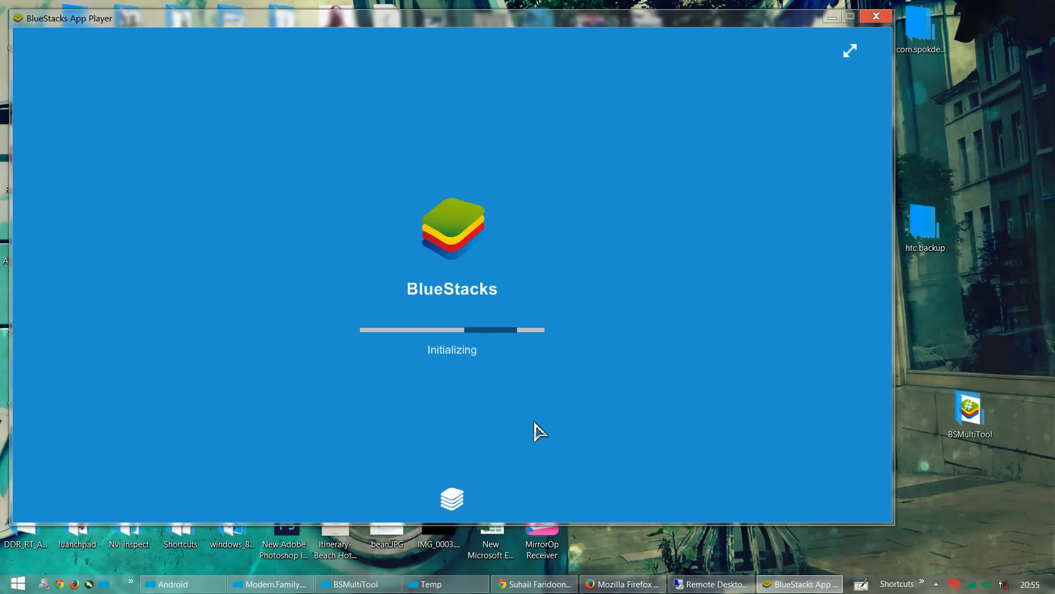
mouse_move(794, 86)
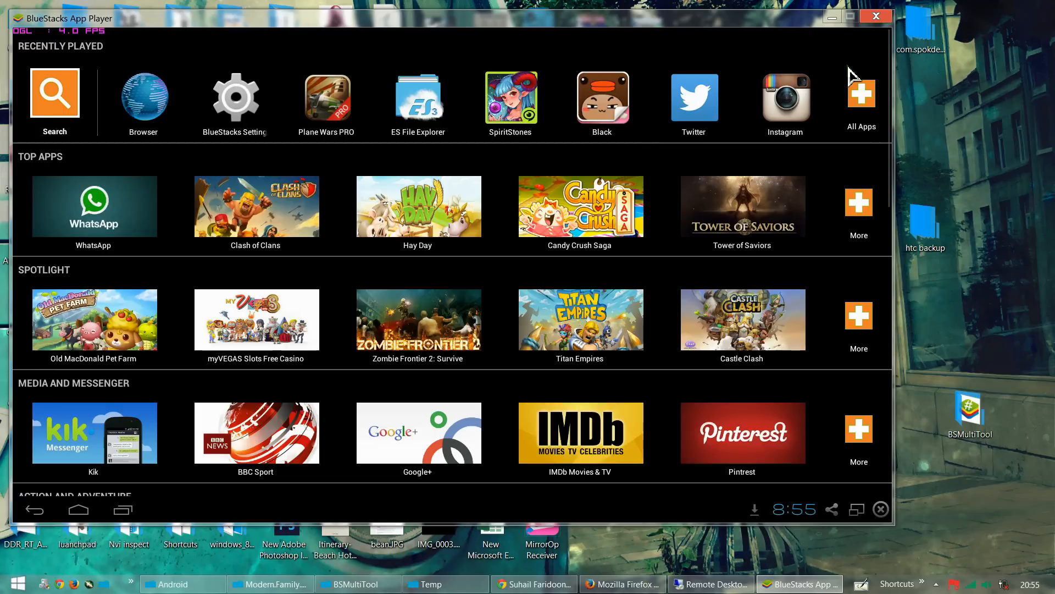
mouse_move(683, 310)
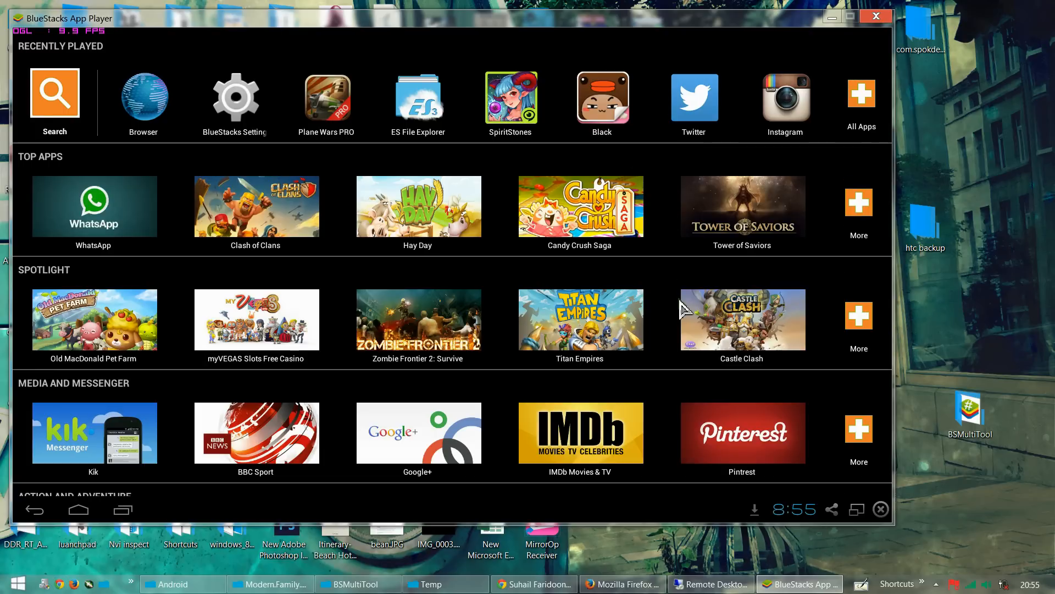
scroll(down, 3)
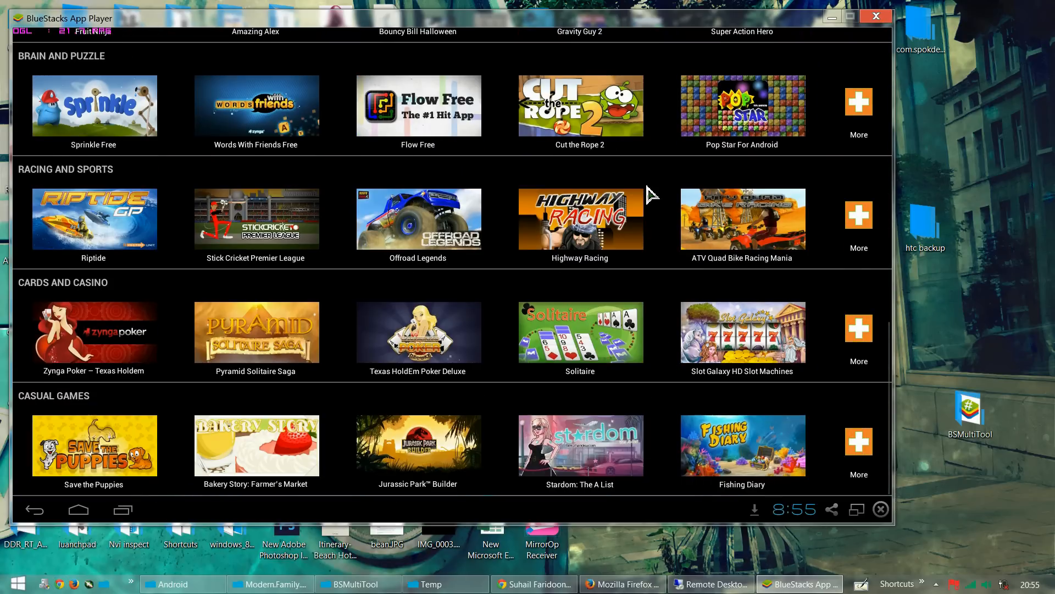
scroll(down, 3)
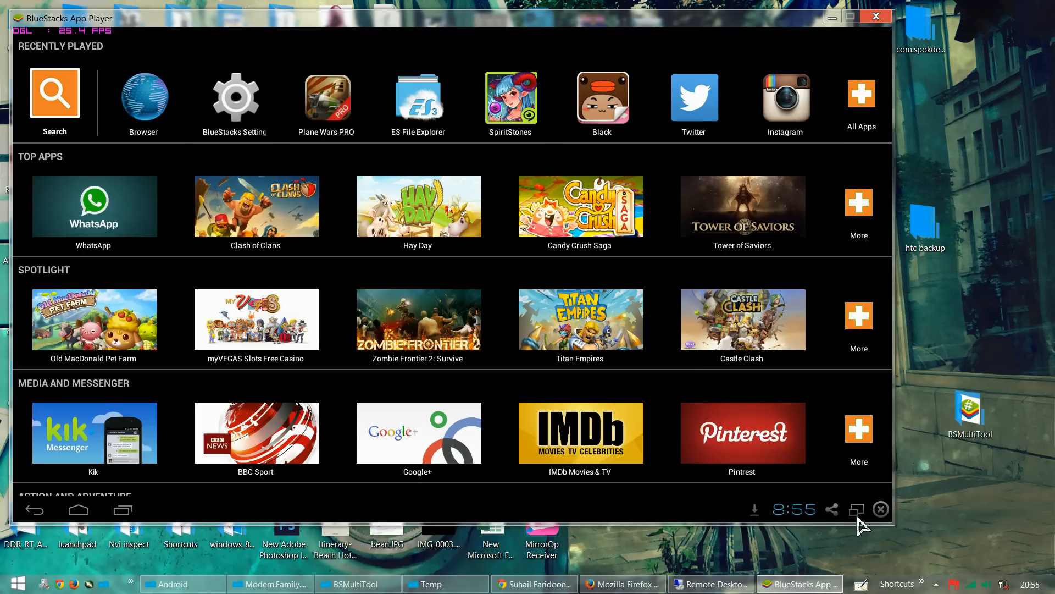
click(856, 510)
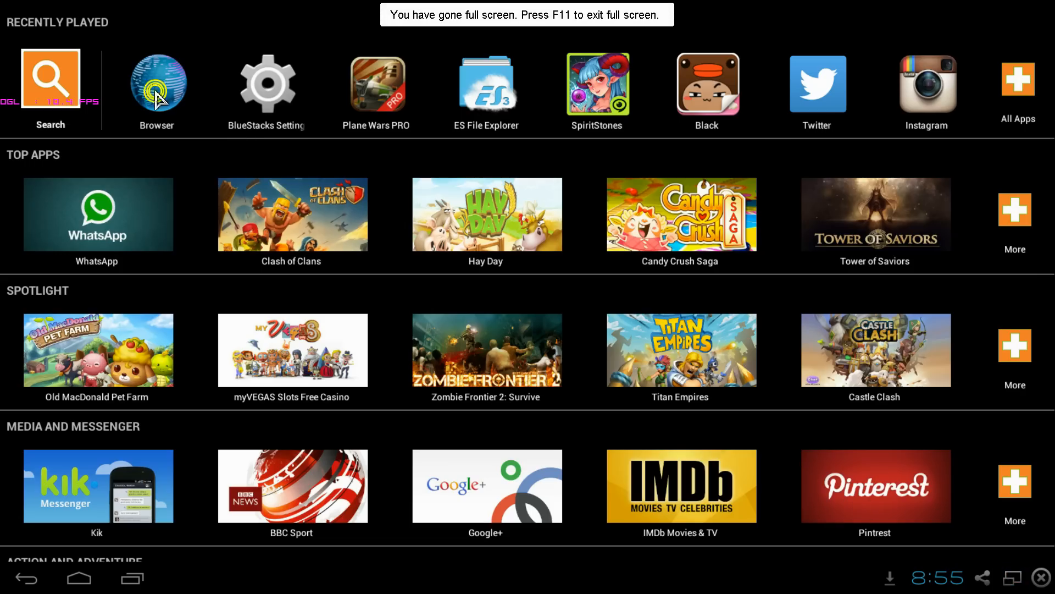
click(156, 83)
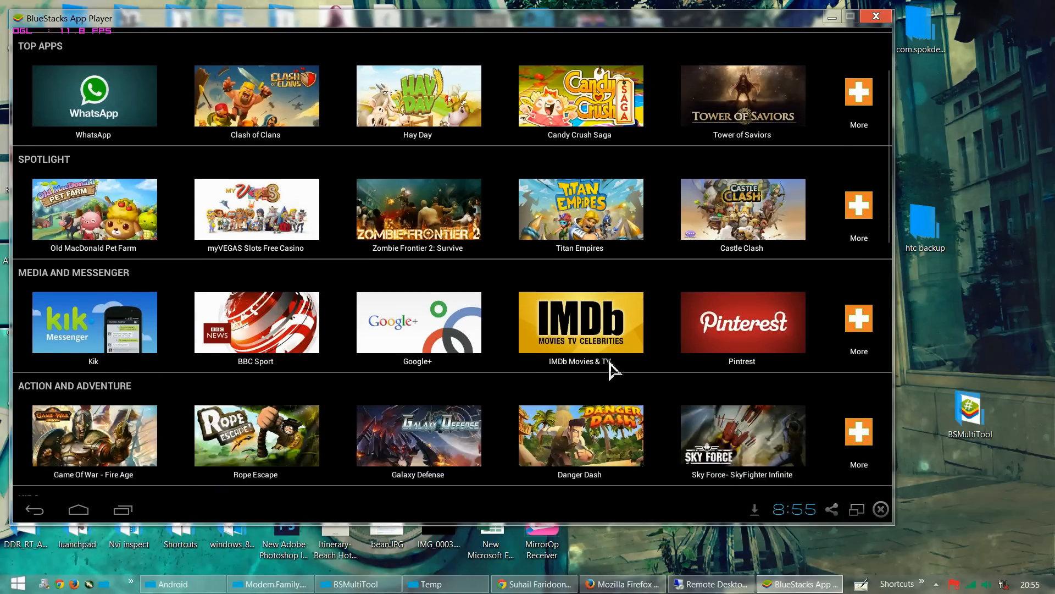
scroll(down, 3)
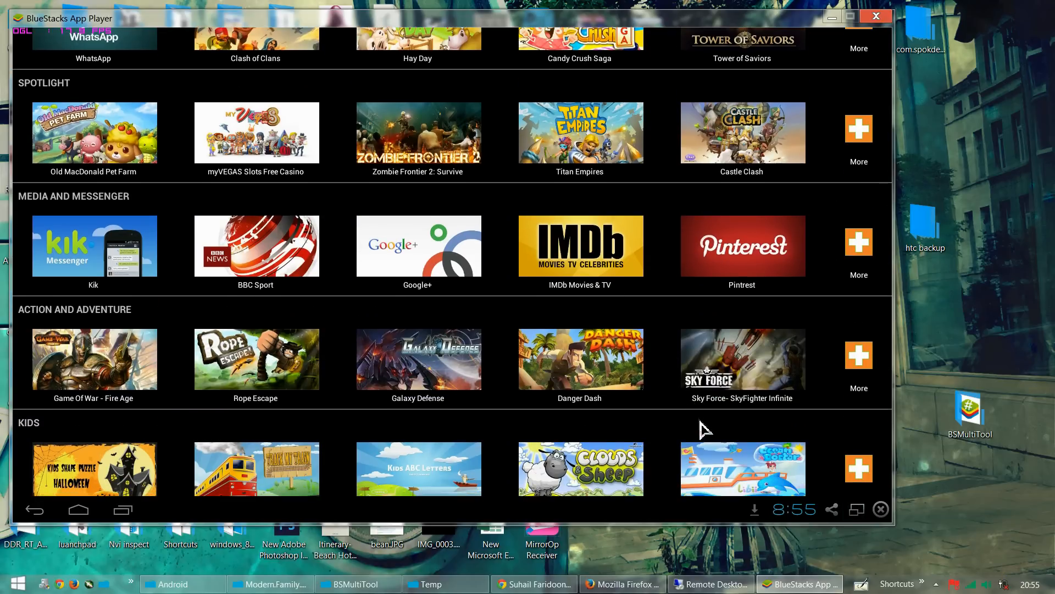